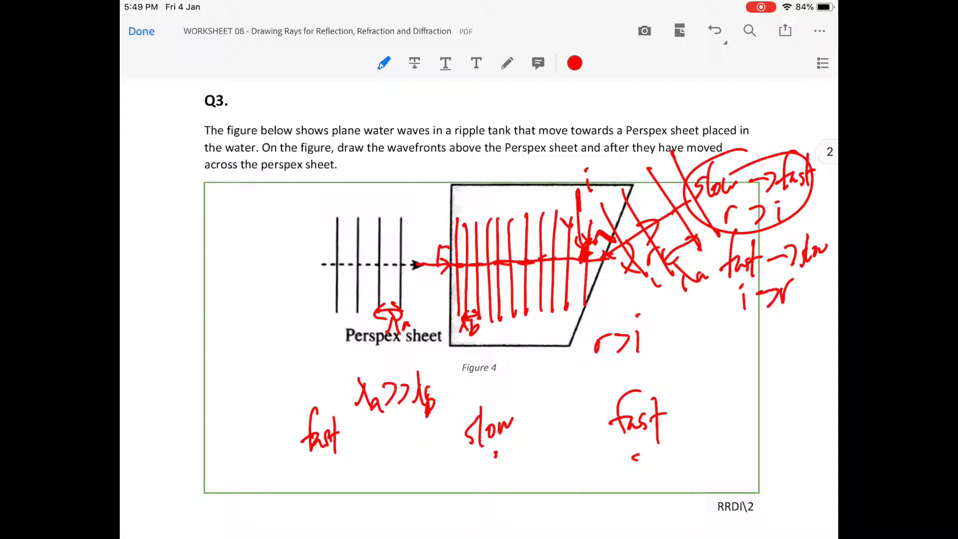
Step: Scroll down past question 3 to reach question 6 on diffraction
scroll("down", 3)
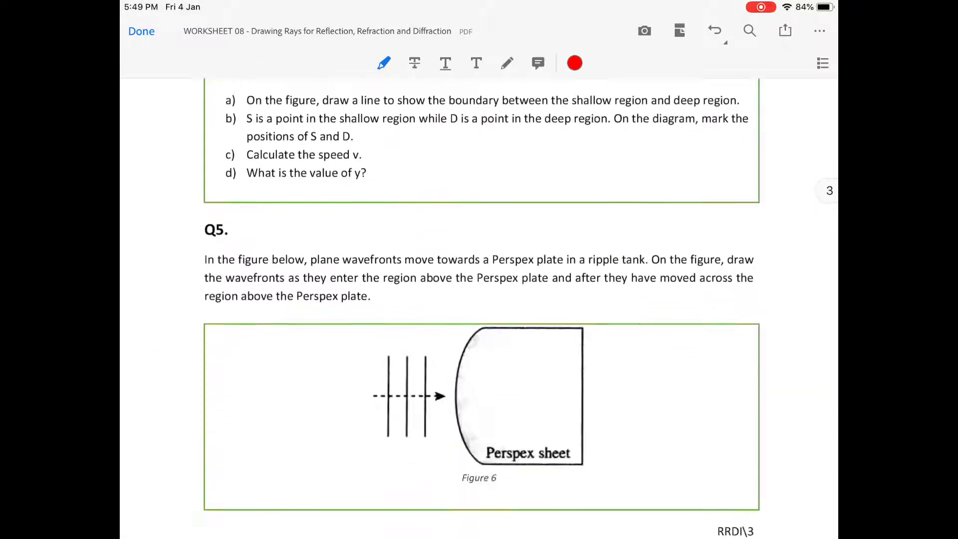
scroll("down", 3)
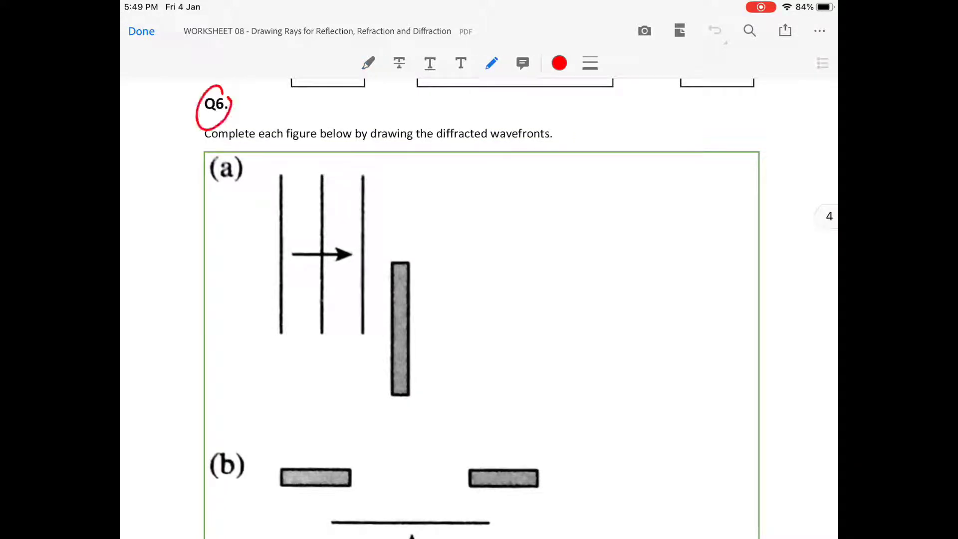
Step: Handwrite 'diffraction' in red beside question 6, then scroll down to figures (b) and (c)
left_click_drag(251, 92, 260, 119)
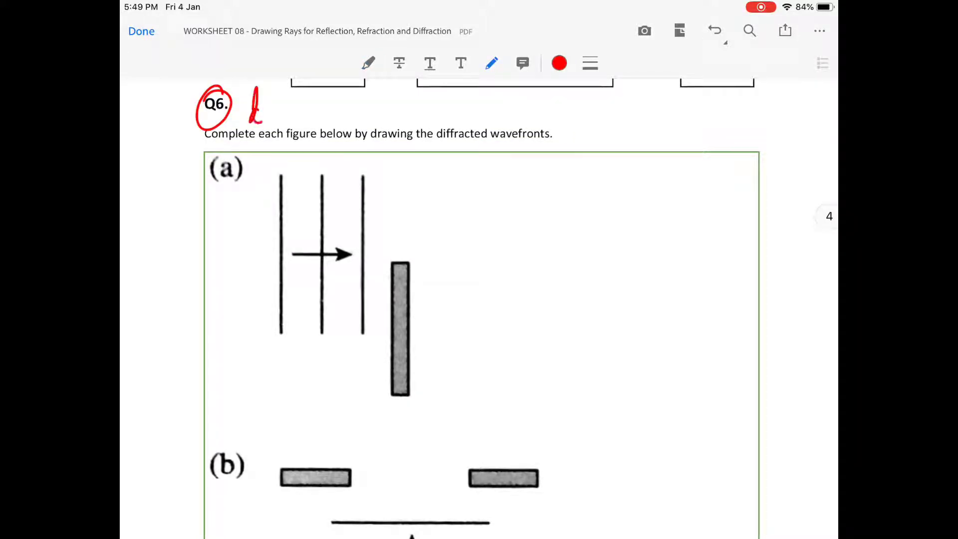
left_click_drag(244, 106, 312, 119)
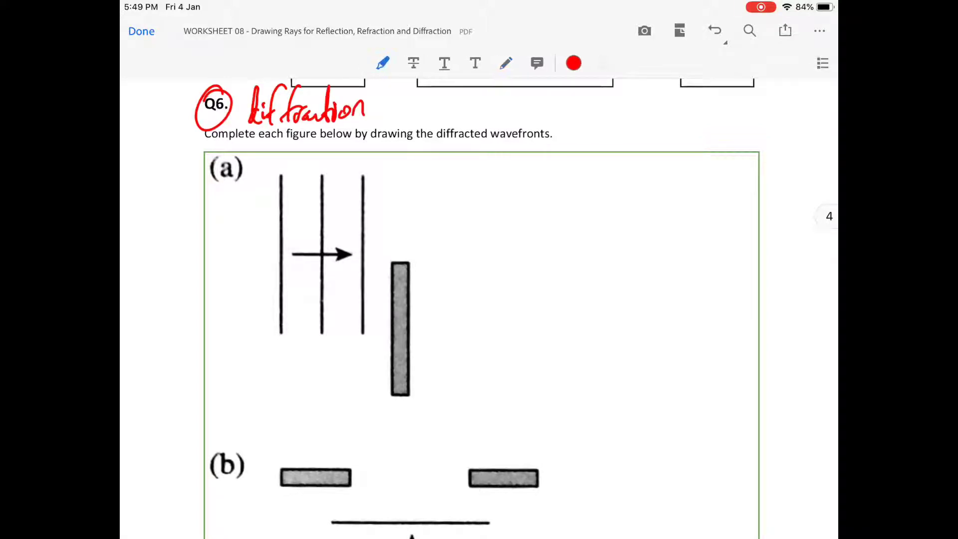
scroll("down", 3)
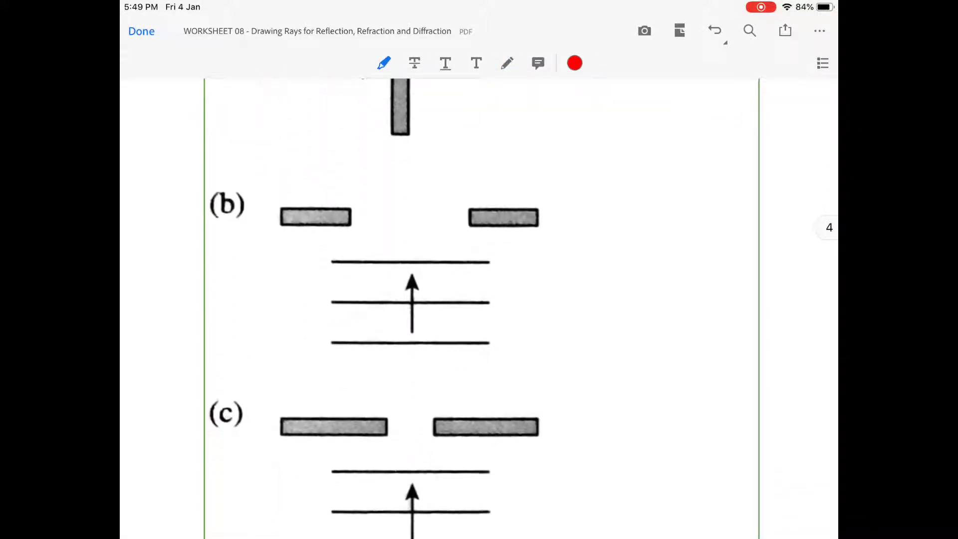
scroll("down", 3)
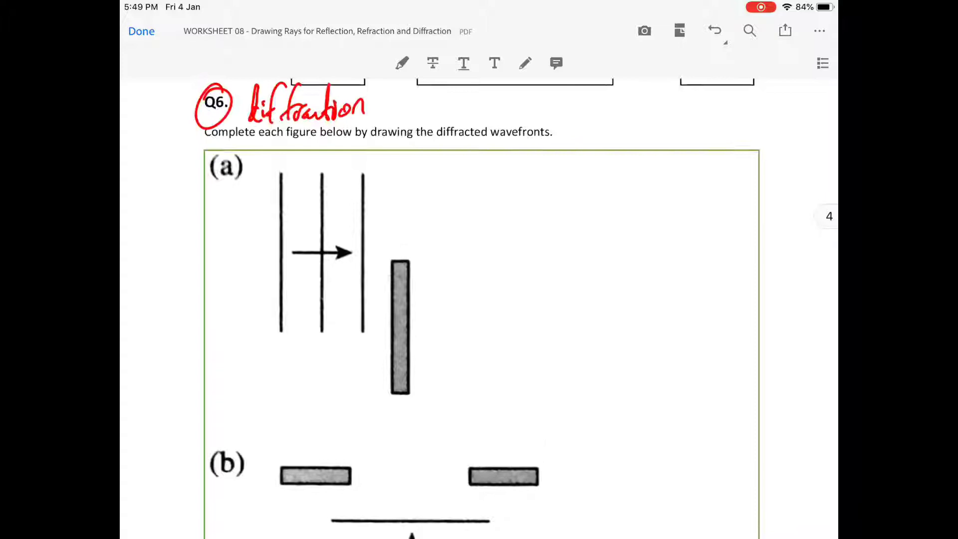
Step: Sketch red wave shapes for big, medium and small gaps beside figures (b) and (c)
scroll("down", 3)
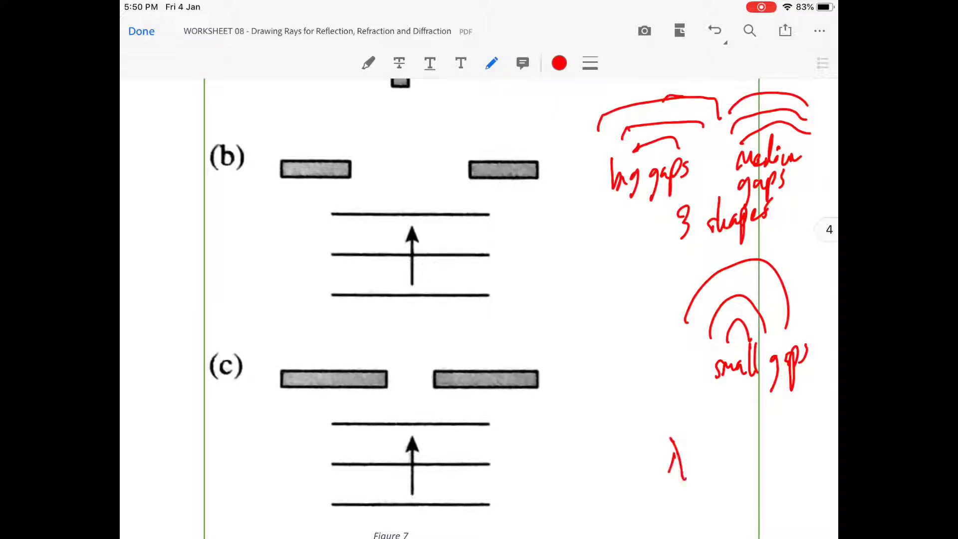
left_click(478, 424)
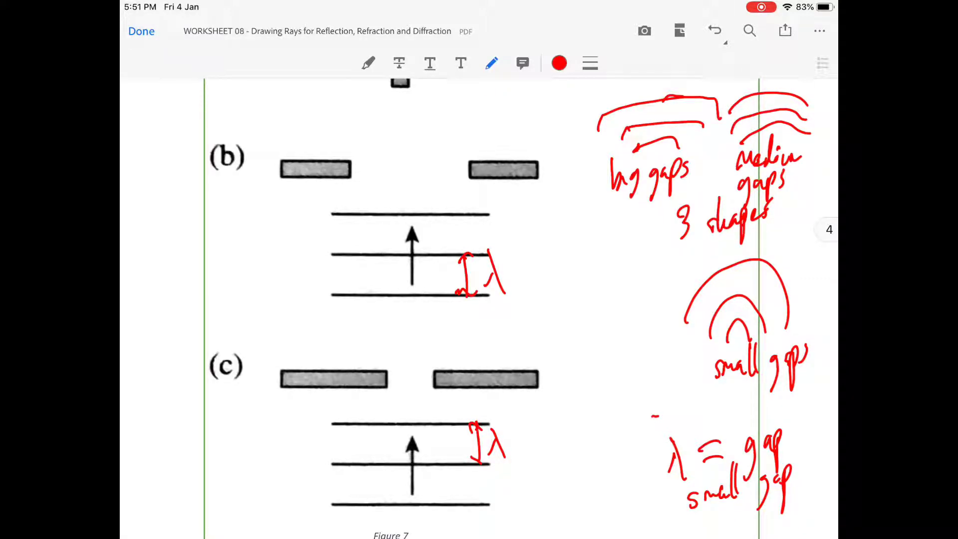
Step: Scroll below Figure 7 to add the red 'λ > g' wavelength note
scroll("down", 3)
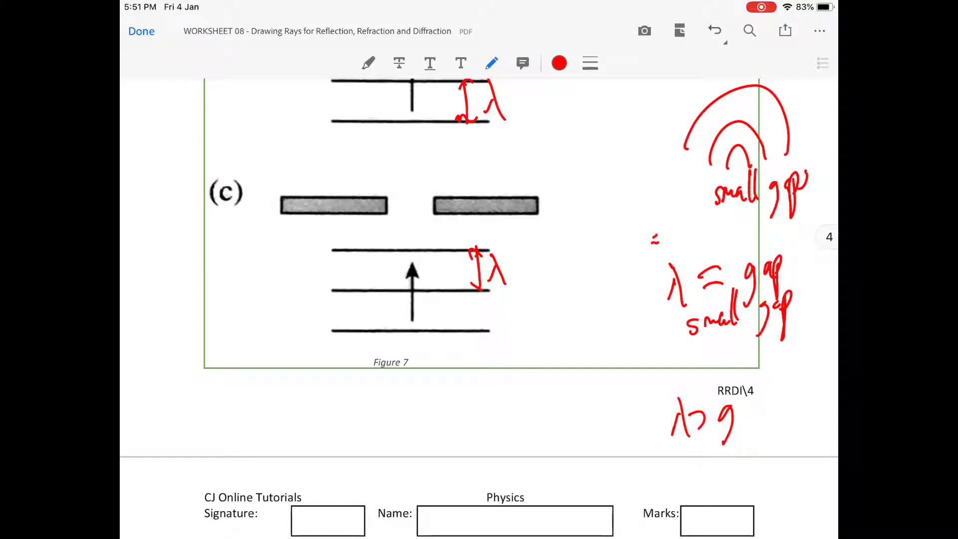
Step: Rewrite the Figure 7 note as 'gap > λ, big' and circle the (b) label
left_click(713, 30)
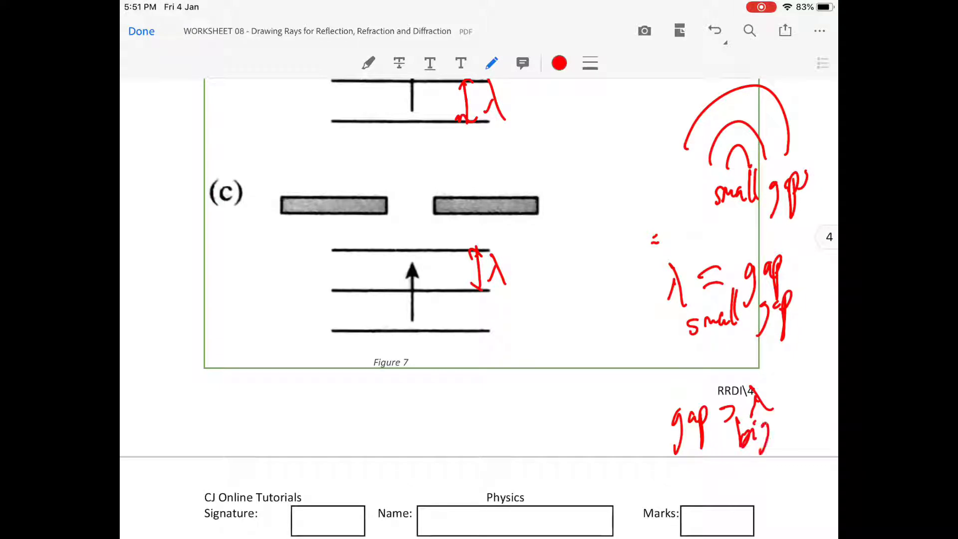
left_click(715, 29)
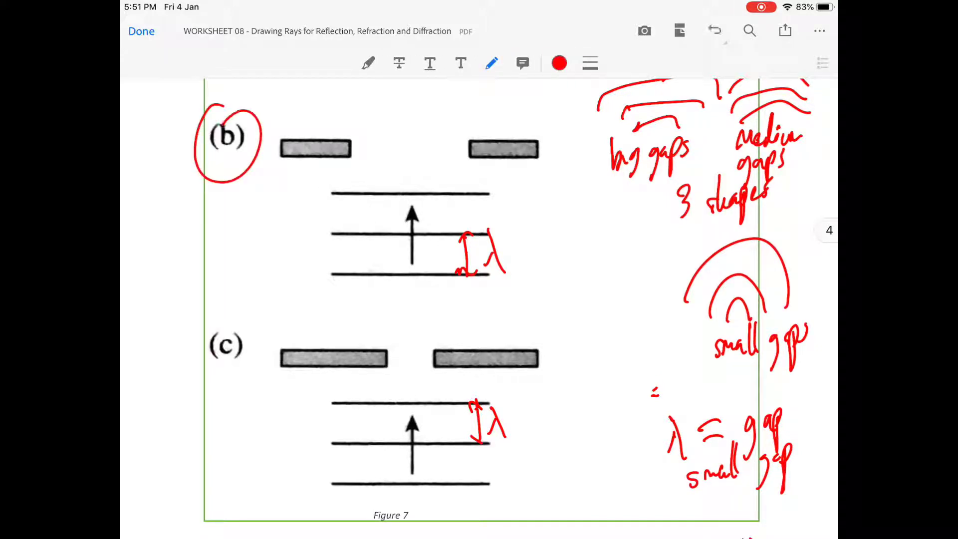
Step: Write 'big gap' under figure (b), then scroll down to label (c) 'small gap'
left_click_drag(190, 201, 220, 275)
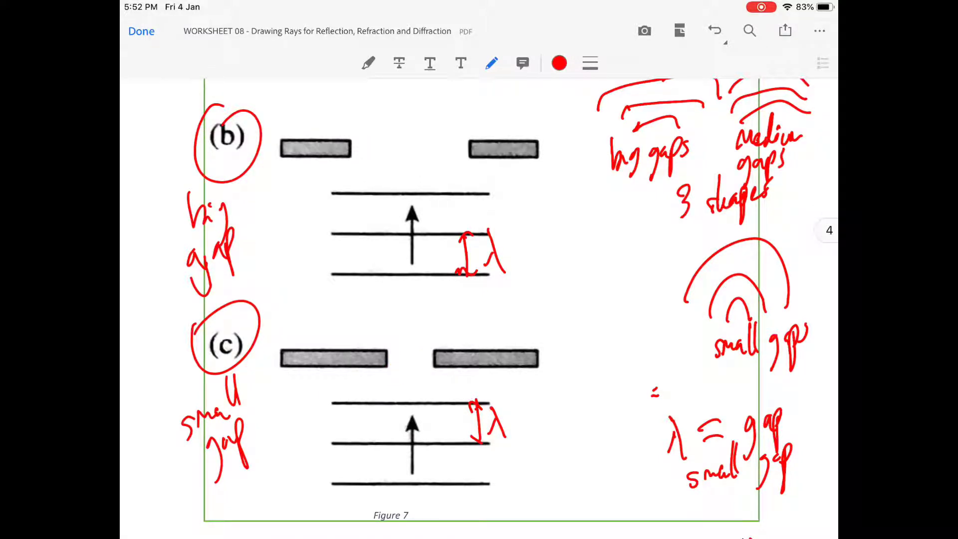
scroll("down", 3)
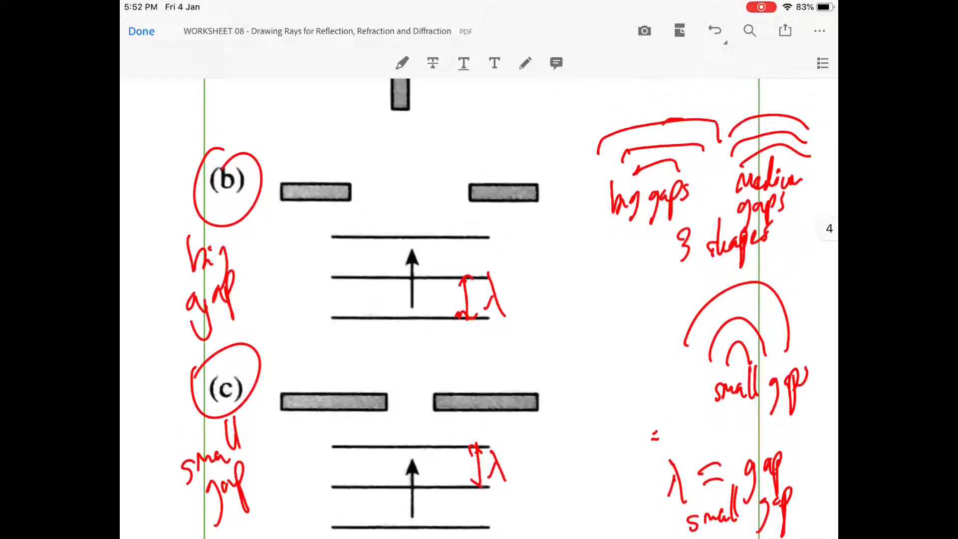